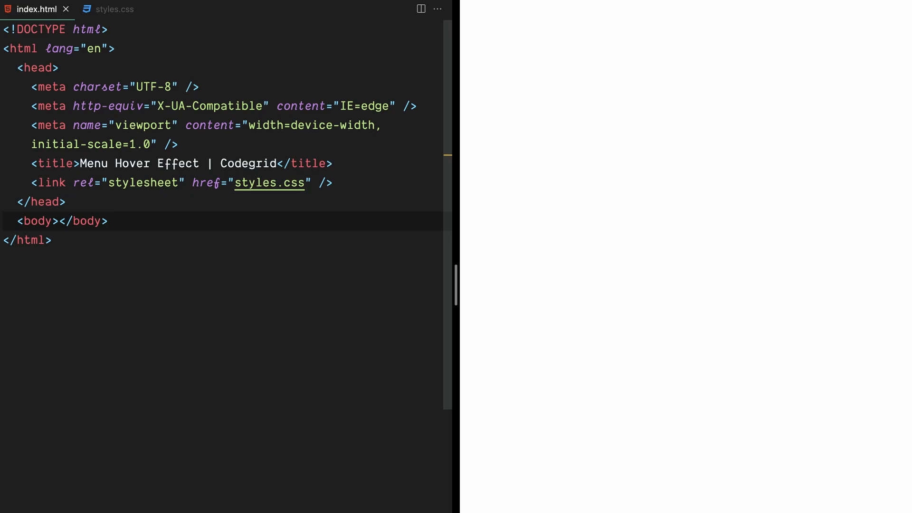
- Expand a .container div and start the class="text" menu links inside it
type(".container")
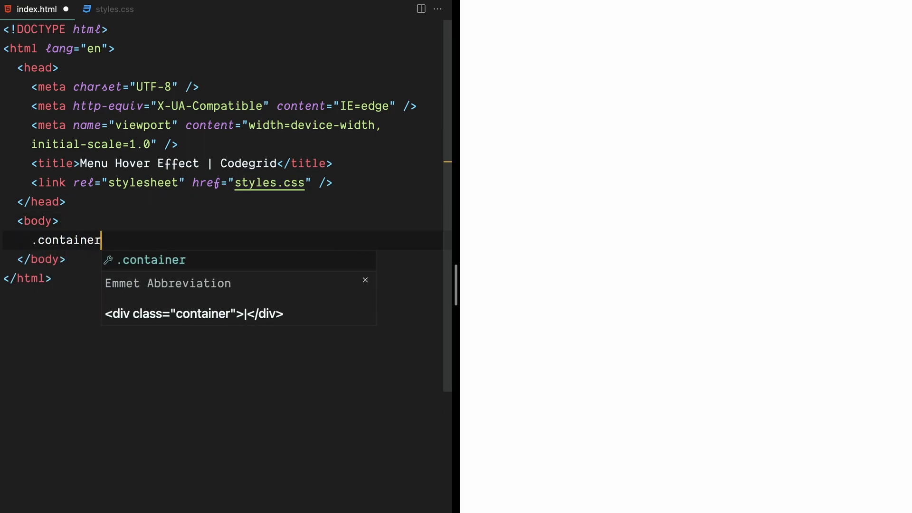
key("Tab")
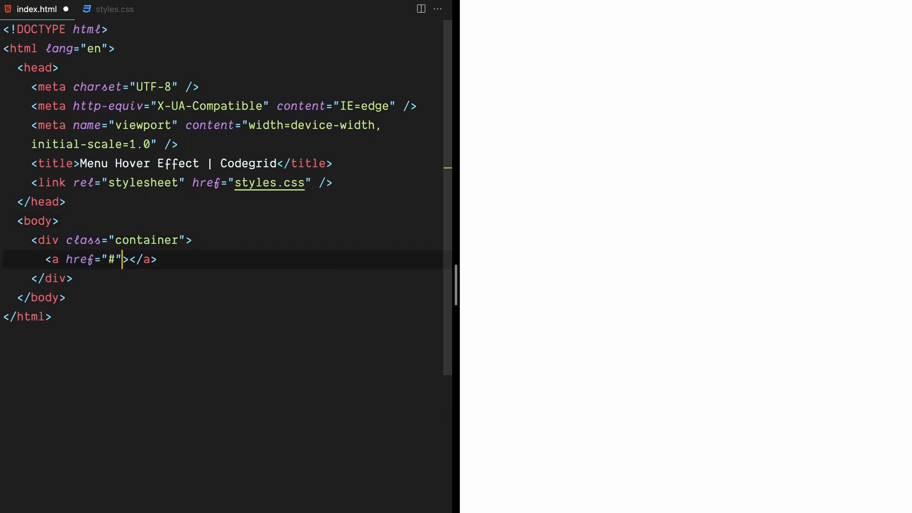
type("class=\"text\"")
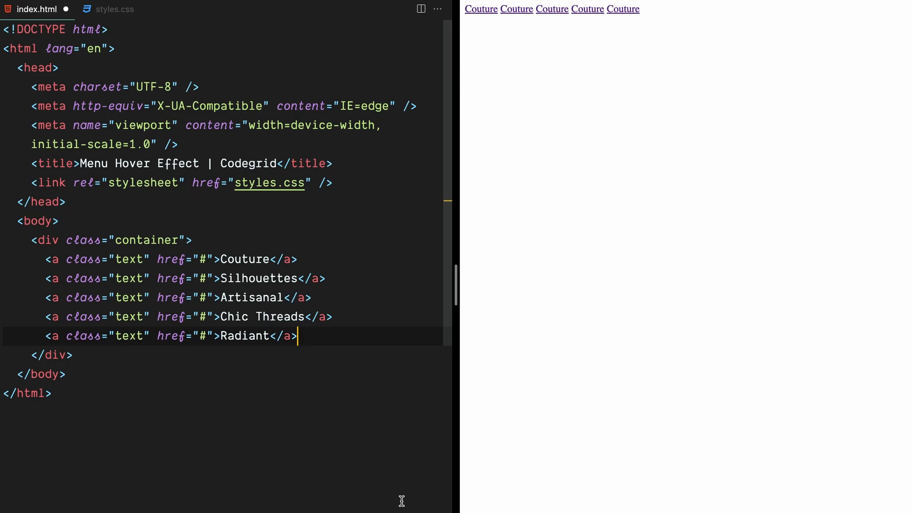
left_click(115, 9)
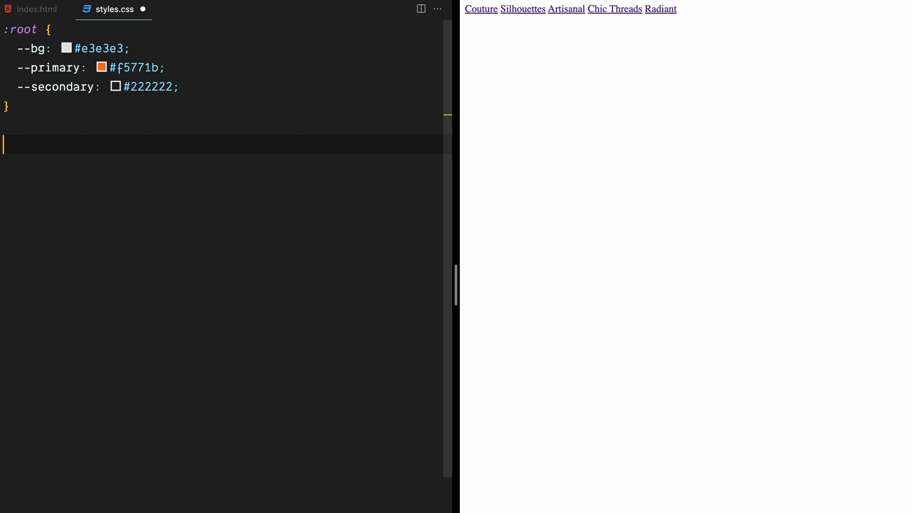
- Make the body 100vw by 100vh, flex-centred on the grey --bg variable, then begin .container
type("body {")
type("width: 100vw;")
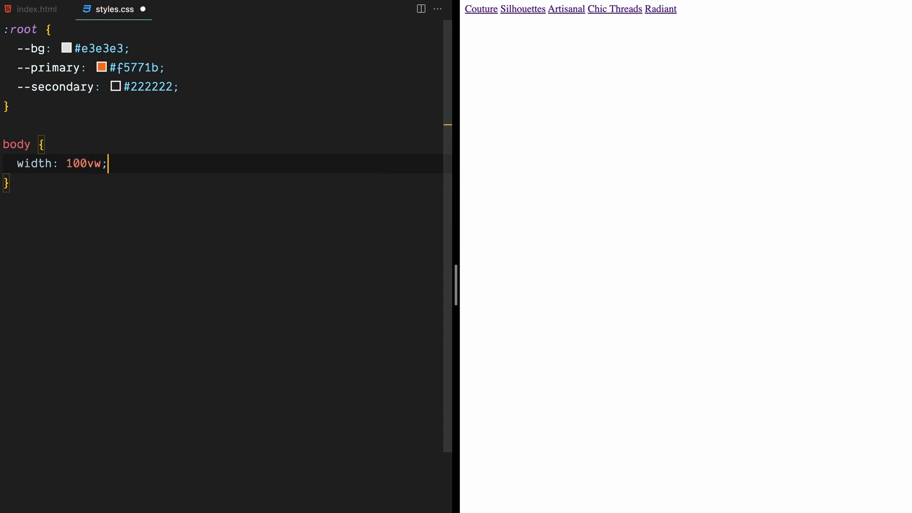
type("height: 100;")
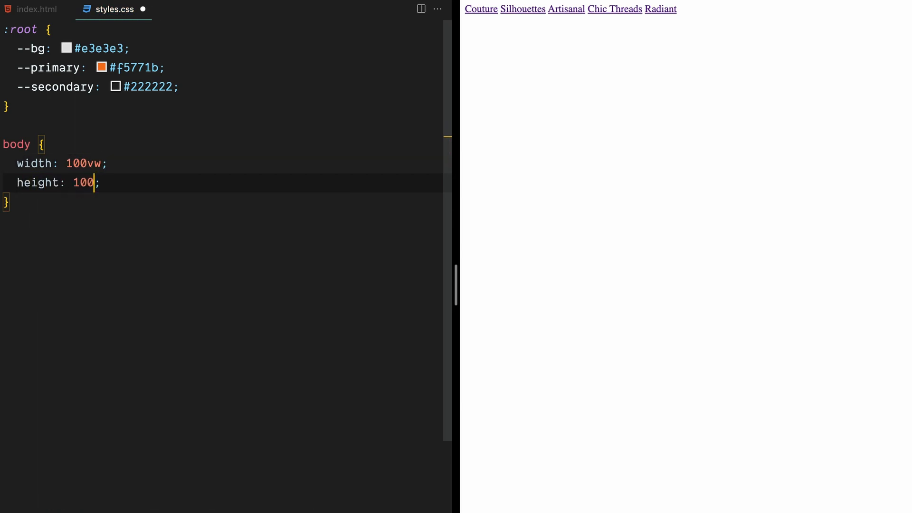
type("vh")
type("background: var(--bg);")
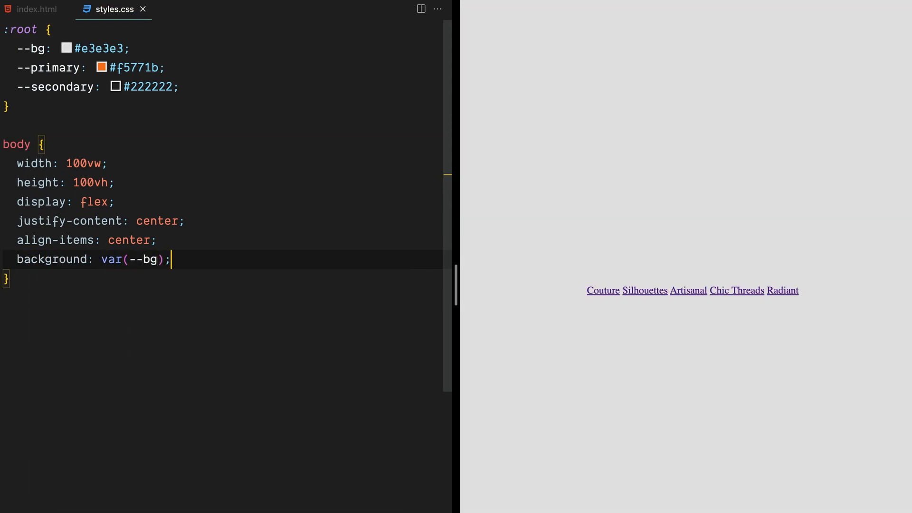
type(".container {")
type("width: ;")
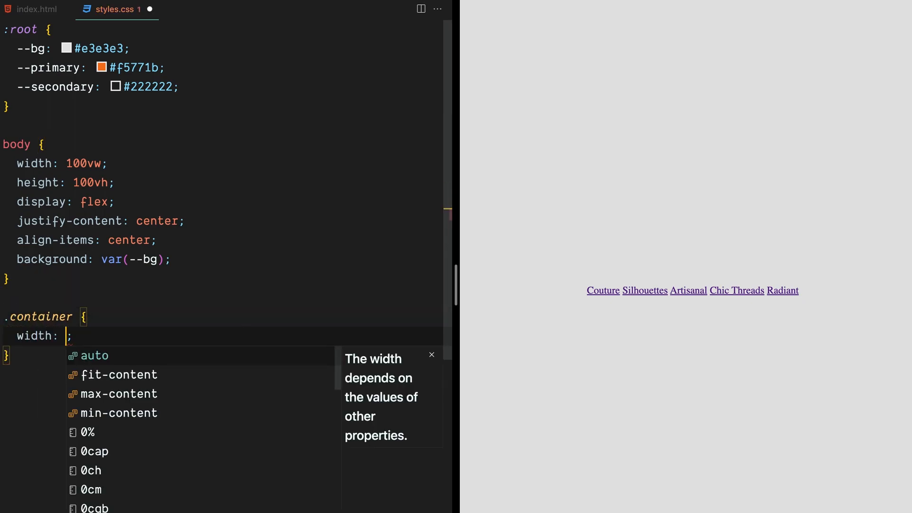
- Give .container width 75% and a column flex layout with space-between and flex-start alignment
type("75%")
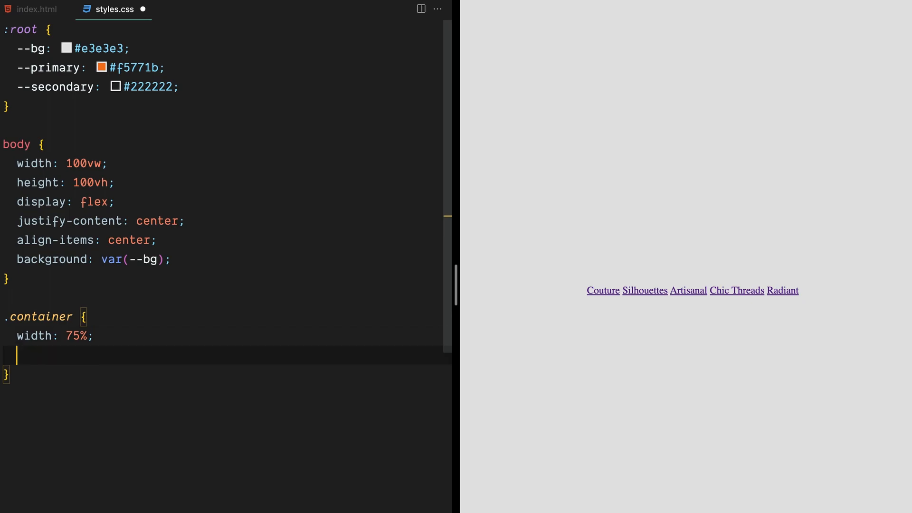
type("display: flex;")
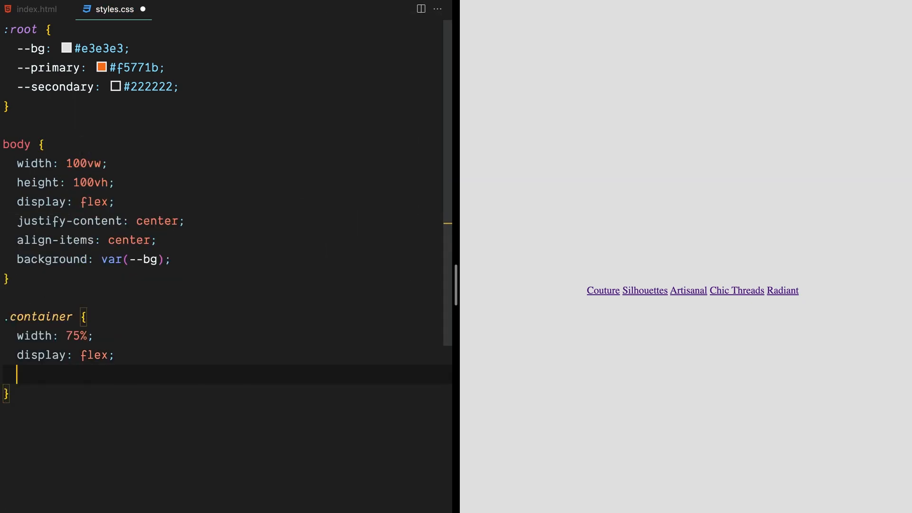
type("flex-direction: column;")
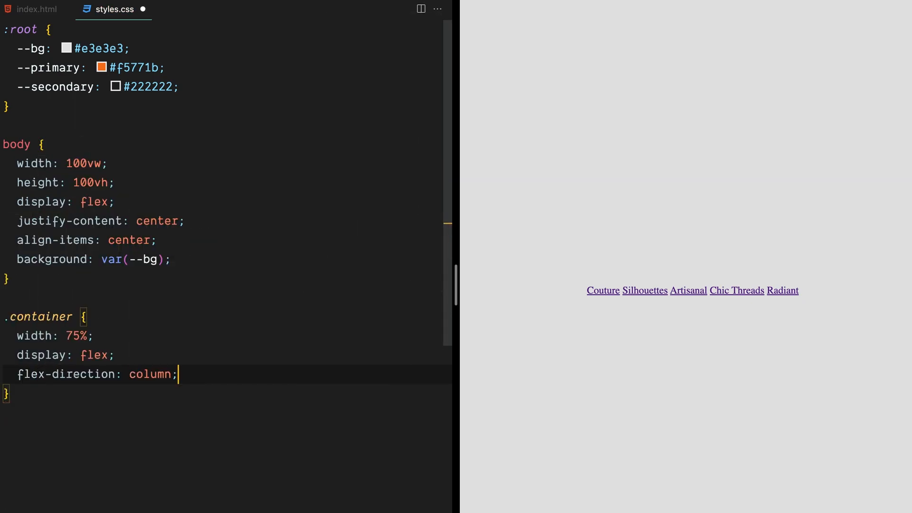
type("justify-content: space-between;")
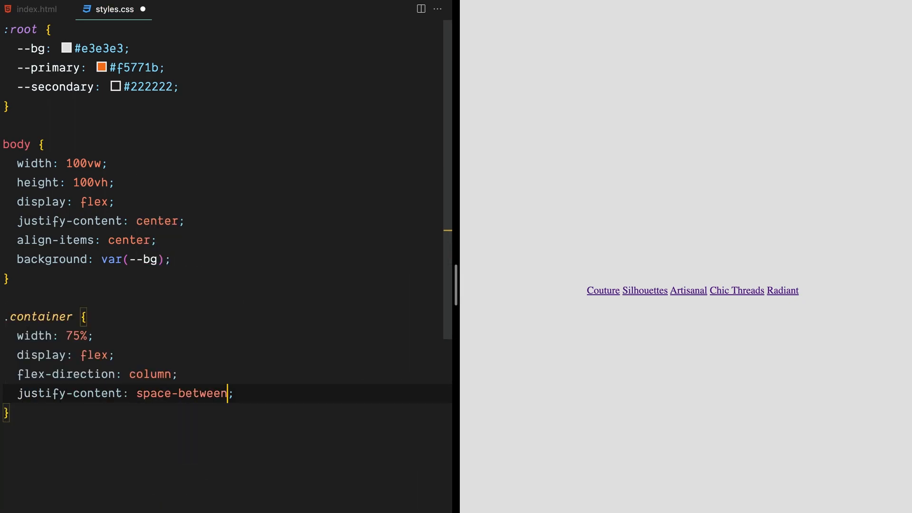
type("align-items: flex-start;")
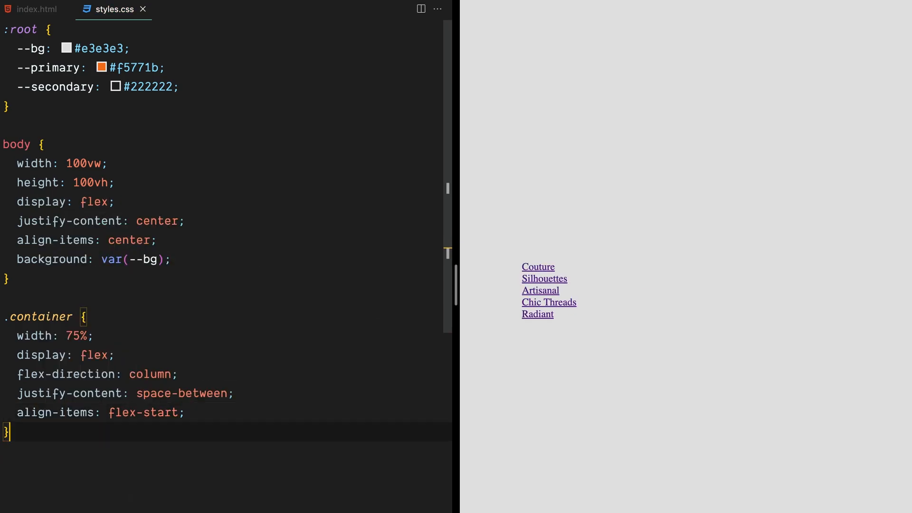
scroll("down", 3)
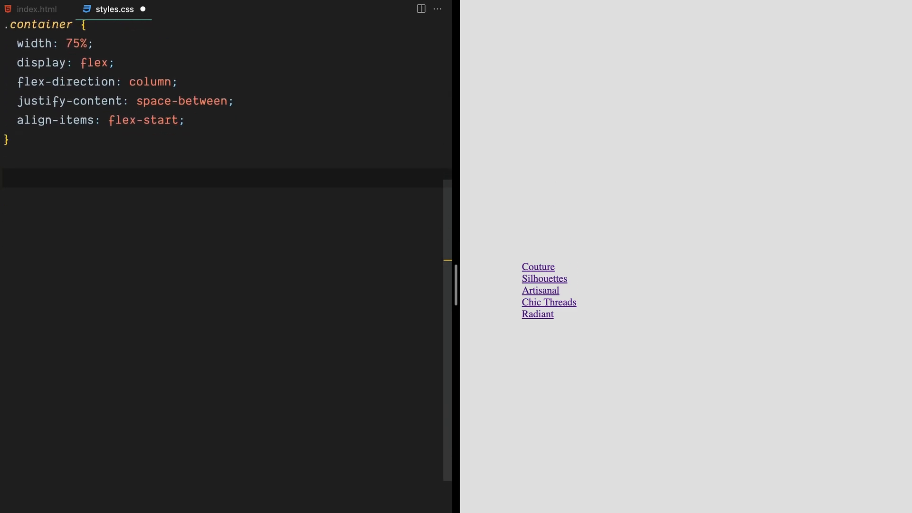
- Style .text as undecorated 120px Krooner in --secondary with 140px line-height and height
type(".text {")
type("h")
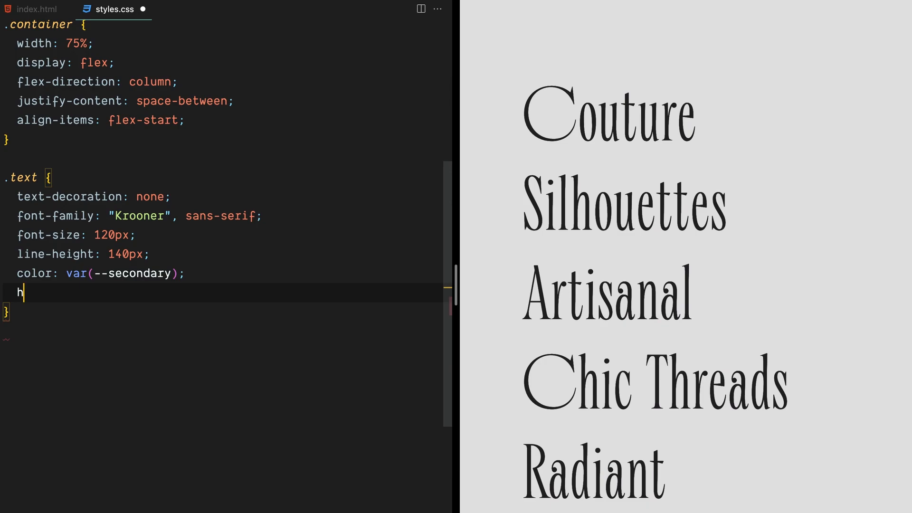
type("eight: 140px;")
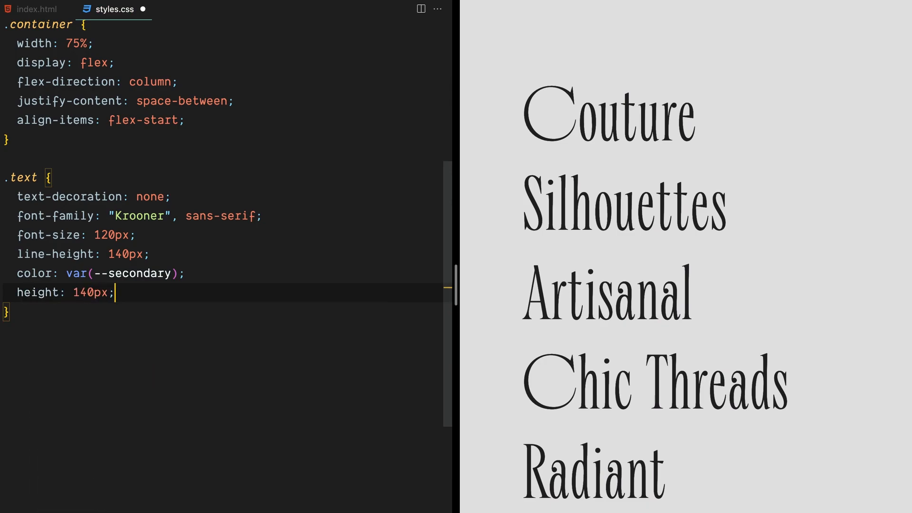
type("overflow: h")
type("transform: ;")
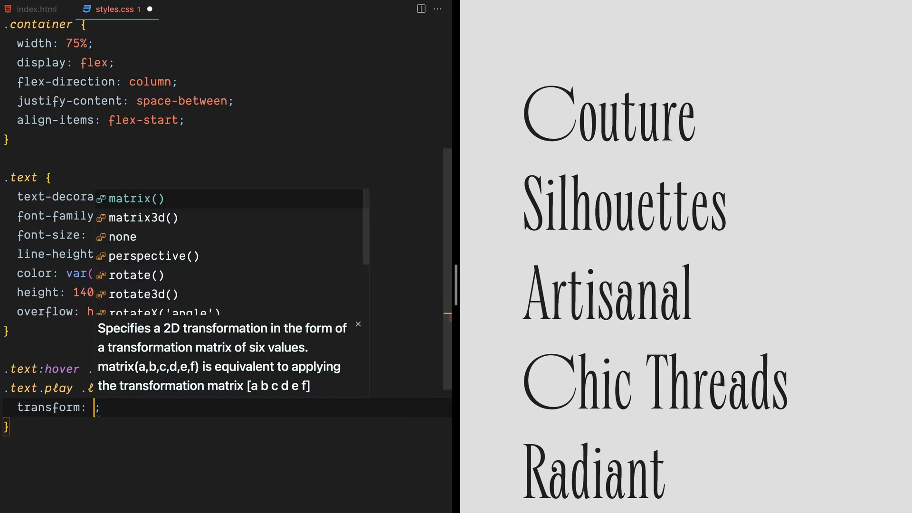
- Translate .letter up 100% on hover and colour .text .block:last-child with var(--primary)
type("translateY(-100%);")
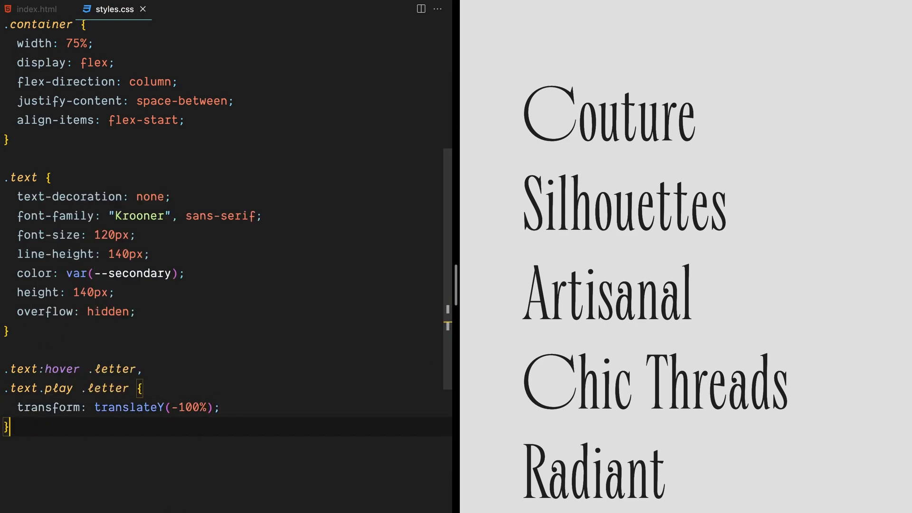
type(".text .block")
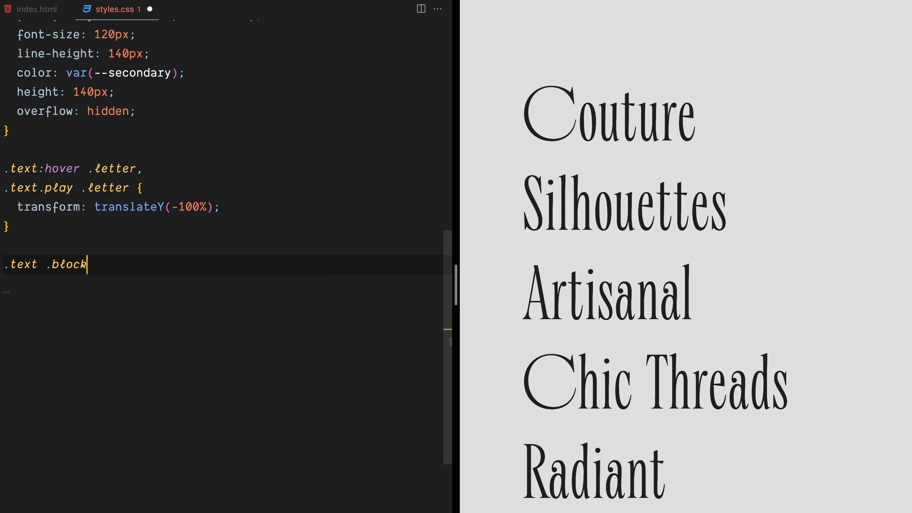
type(":last-child {")
type("color: var();")
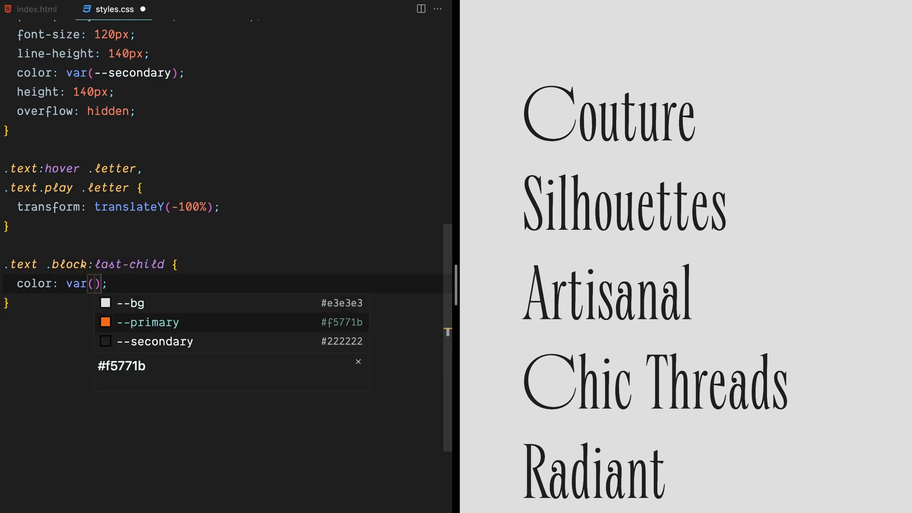
left_click(149, 322)
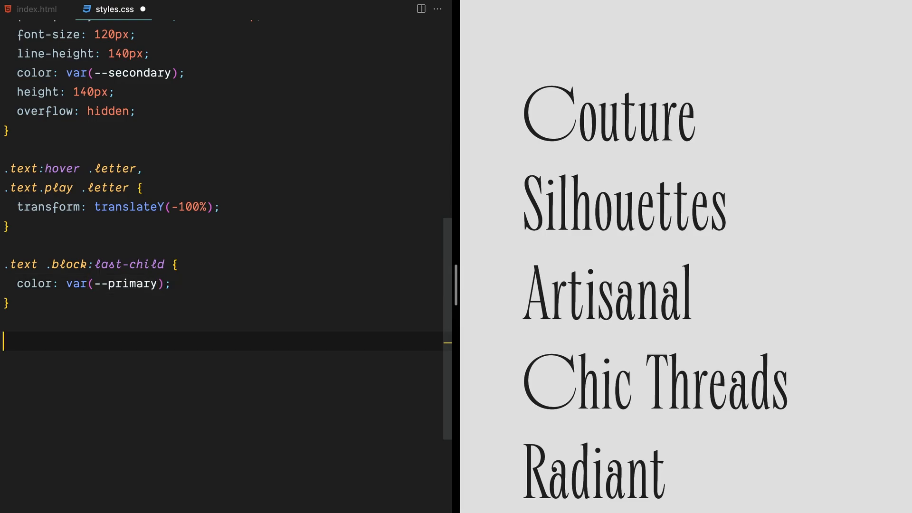
type(".text .letter {")
type("display: inline-block;")
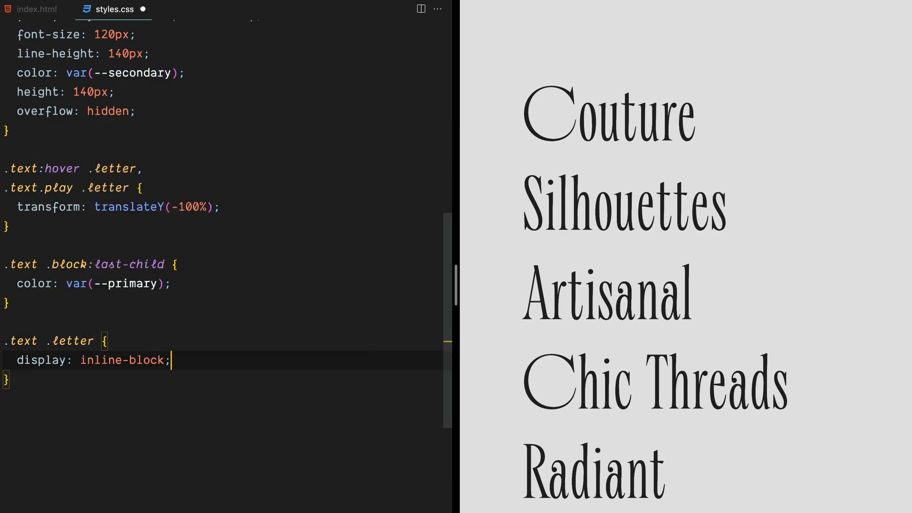
- Give .text .letter a transform 0.6s cubic-bezier(0.76, 0, 0.024, 1) transition
type("transition: transf;")
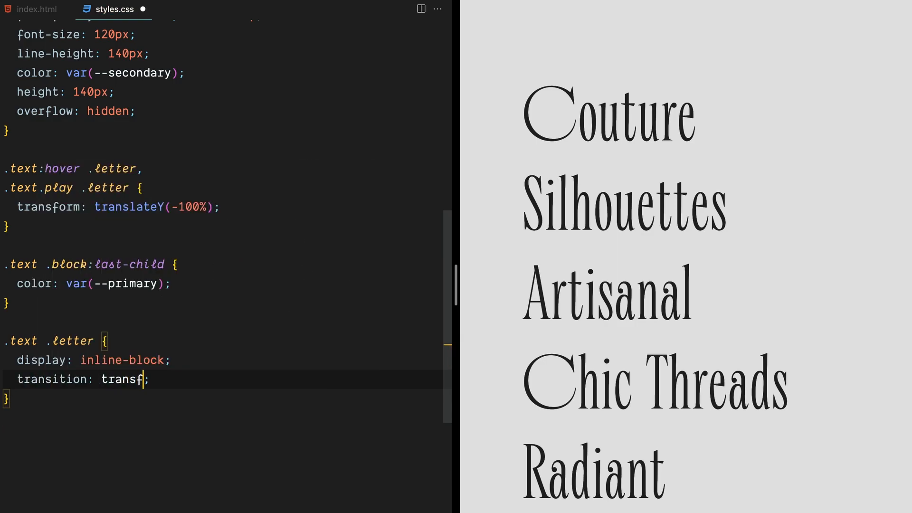
type("orm 0.6s")
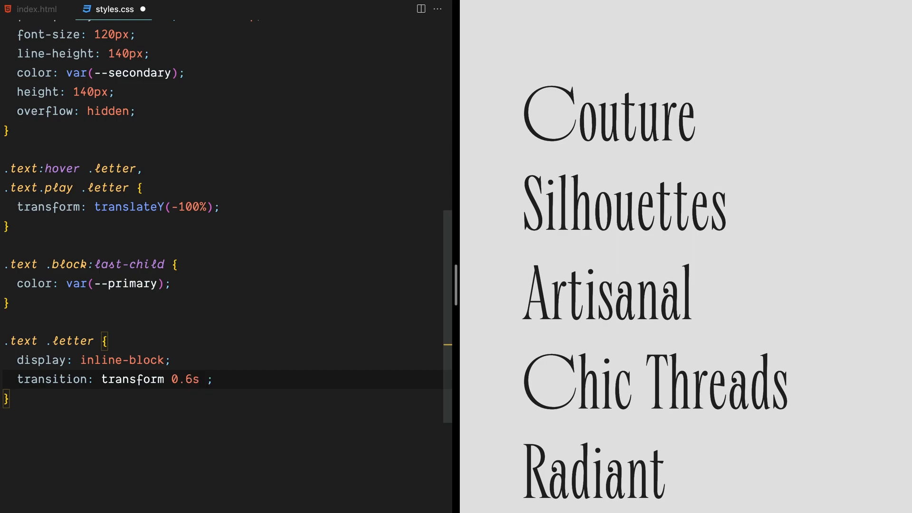
type("cubic-bezier(0.76, 0, 0.024, 1)")
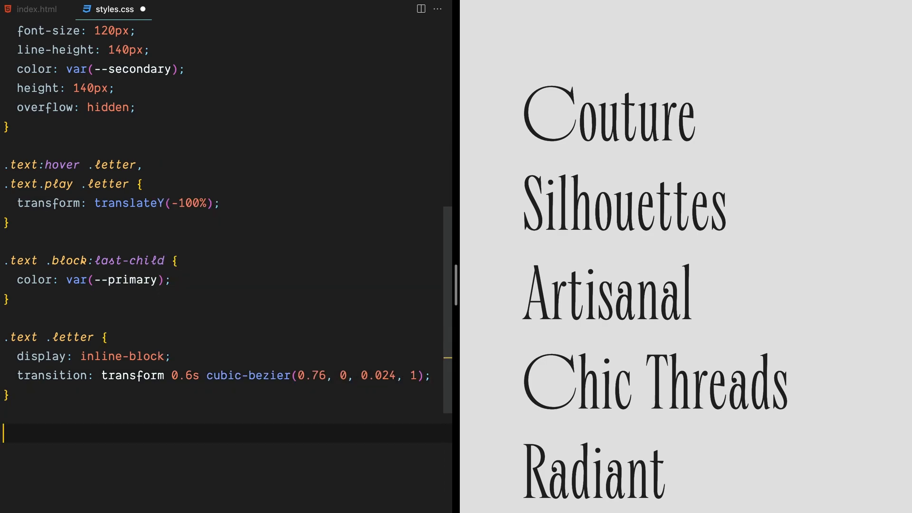
- Add nth-child transition-delay rules staggering each letter by 0.03s, then return to index.html
scroll("down", 3)
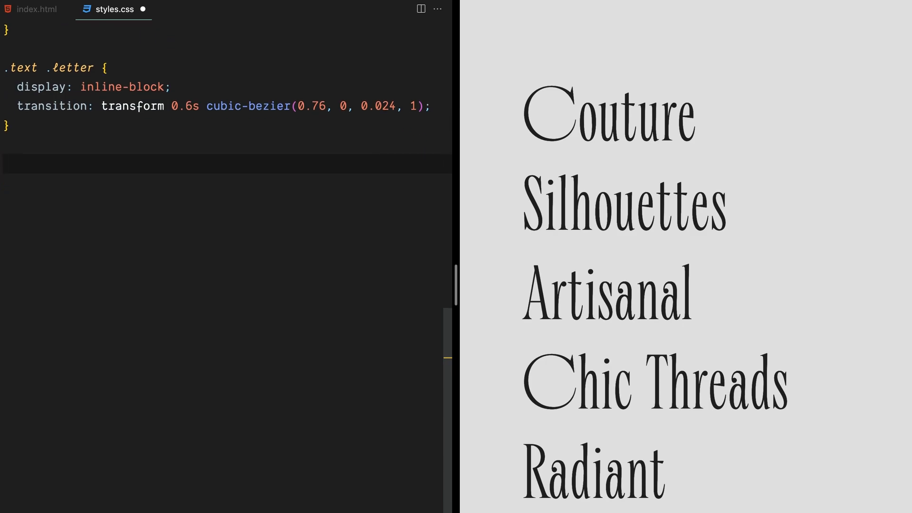
type("transition-delay: 0s;")
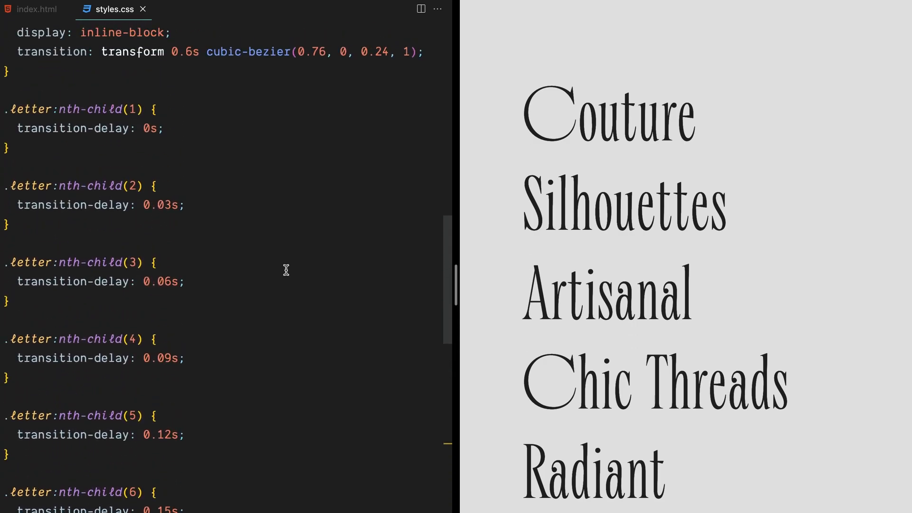
left_click(37, 10)
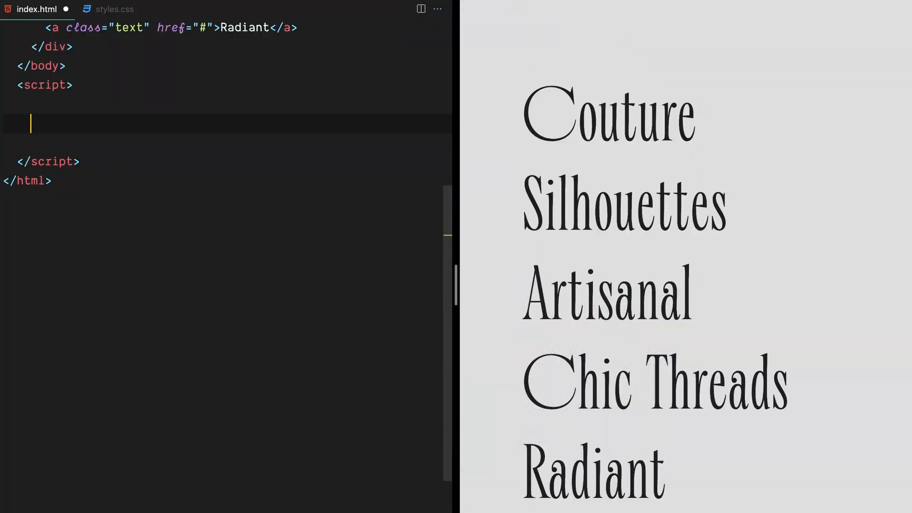
- Select the .text elements, create a textContainer div with class block, and begin a for loop
type("let elements = document.querySelectorAll(\".text\");")
type("let text")
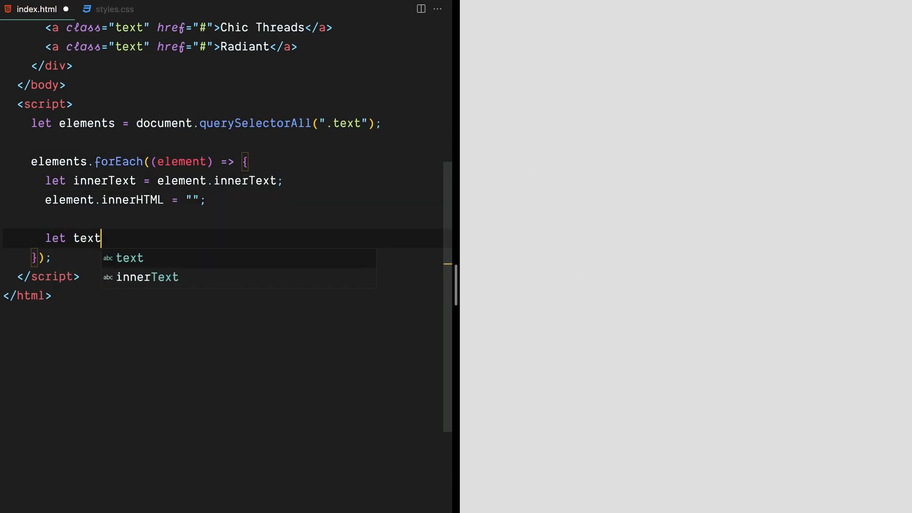
type("Container = document.createElement(\"div\");")
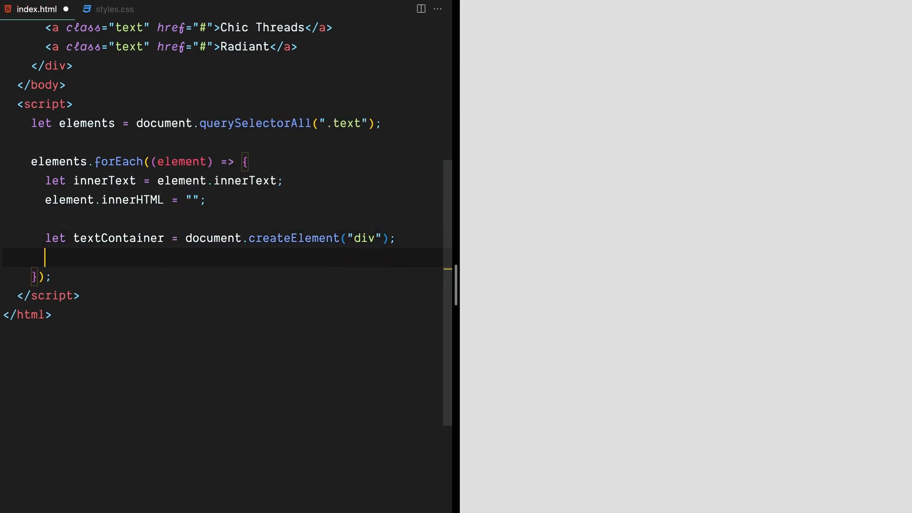
type("textContainer.classList.add(\"block\");")
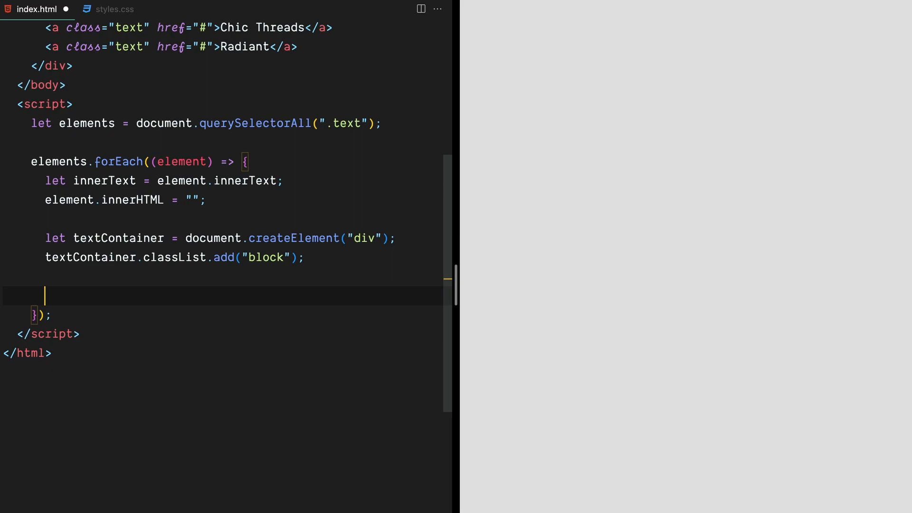
type("for")
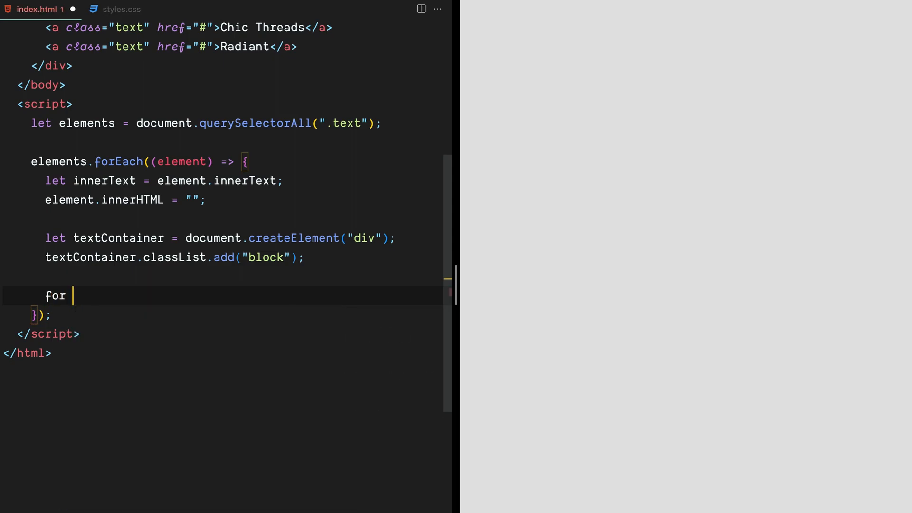
- Loop over innerText creating span.letter elements (using \xa0 for spaces) appended to textContainer
type("(let letter of innerText) {")
type("spa")
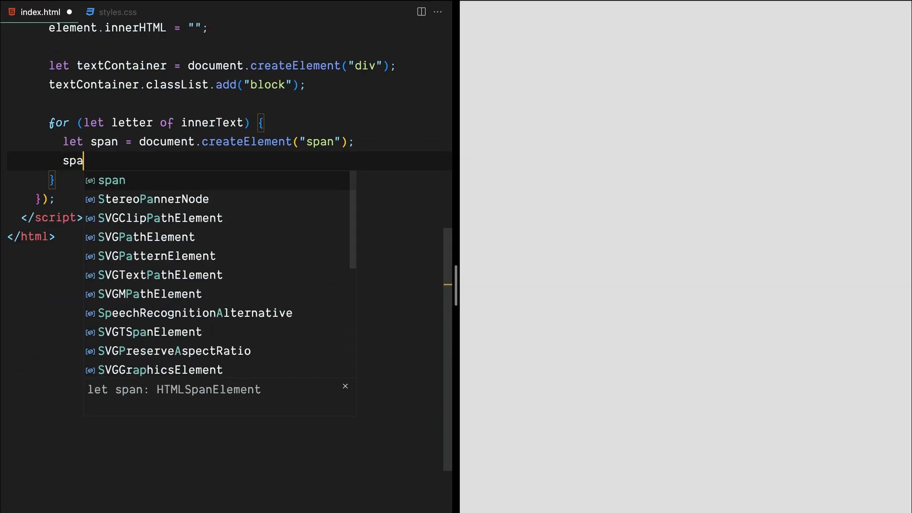
type("n.innerText = letter.trim(")
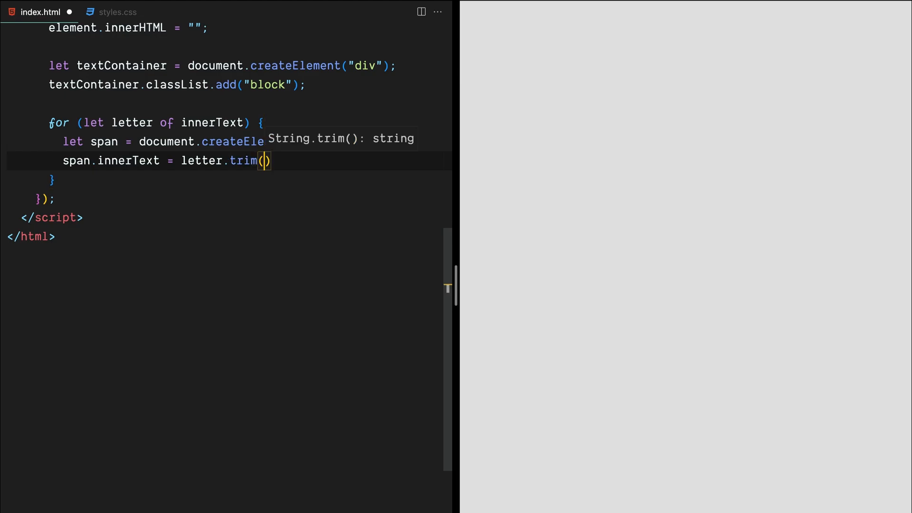
type("=== \"\" ? \"\\xa0\" :")
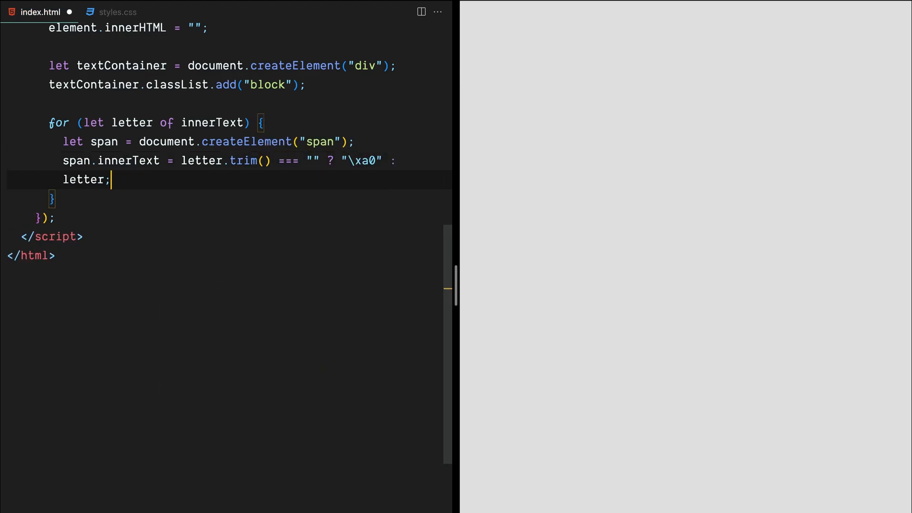
type("span.classList.a")
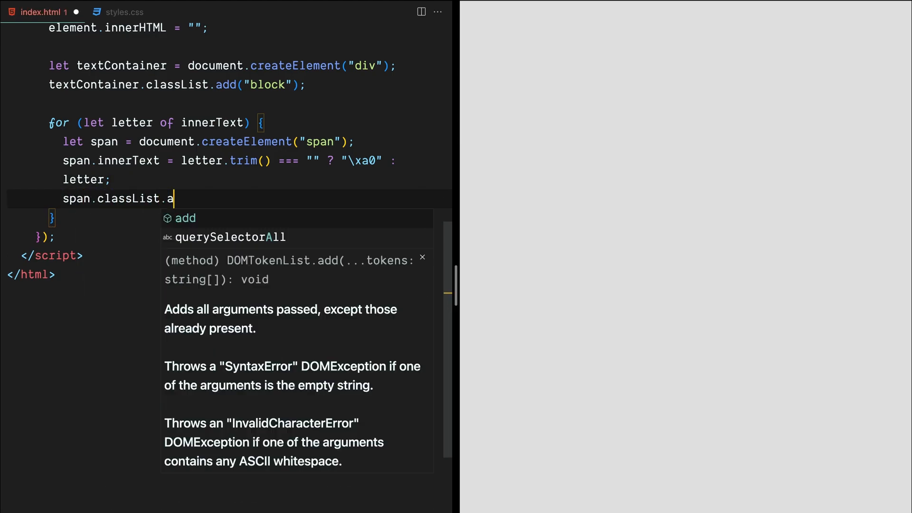
type("dd(\"letter\")")
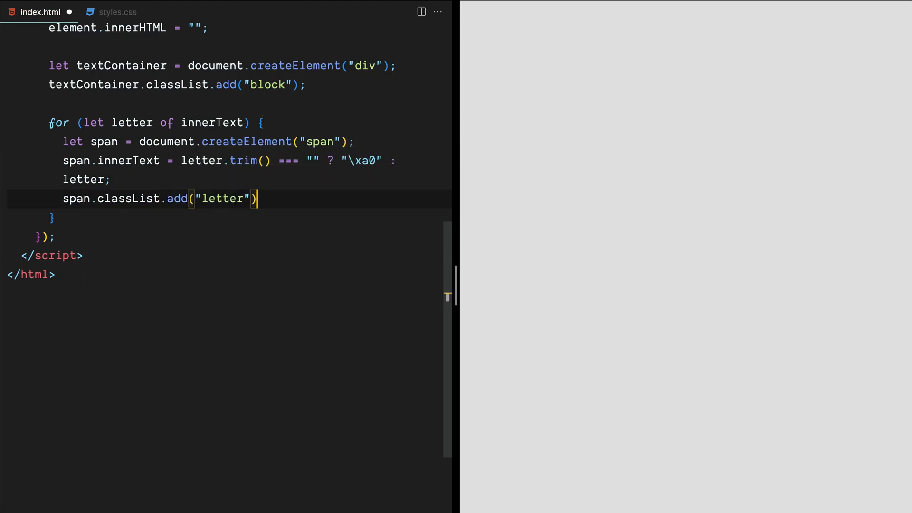
key("Enter")
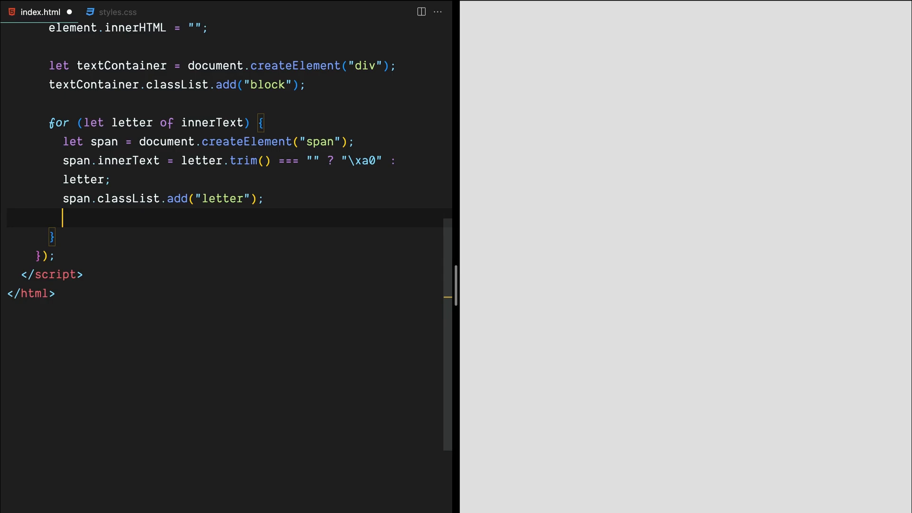
type("textContainer.appendChild(span);")
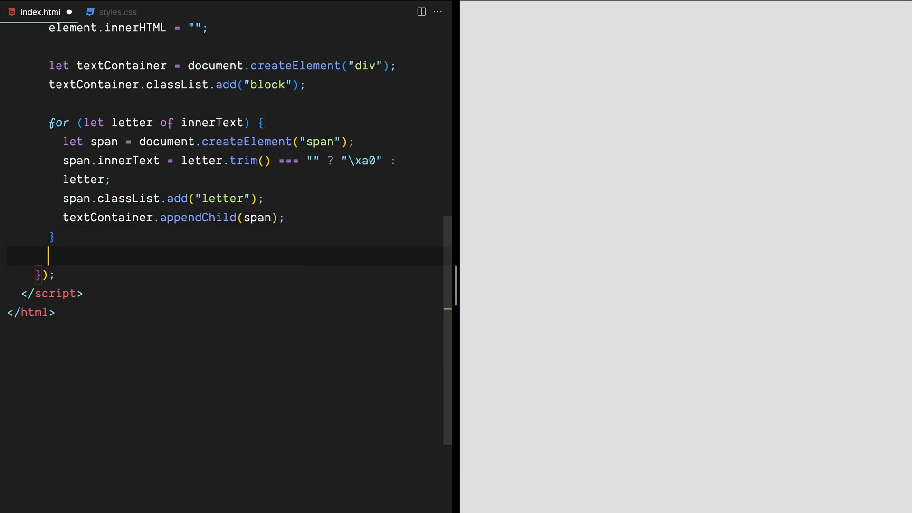
- Append textContainer and its cloneNode(true) copy to each link element
type("element.appendChild(textContainer);")
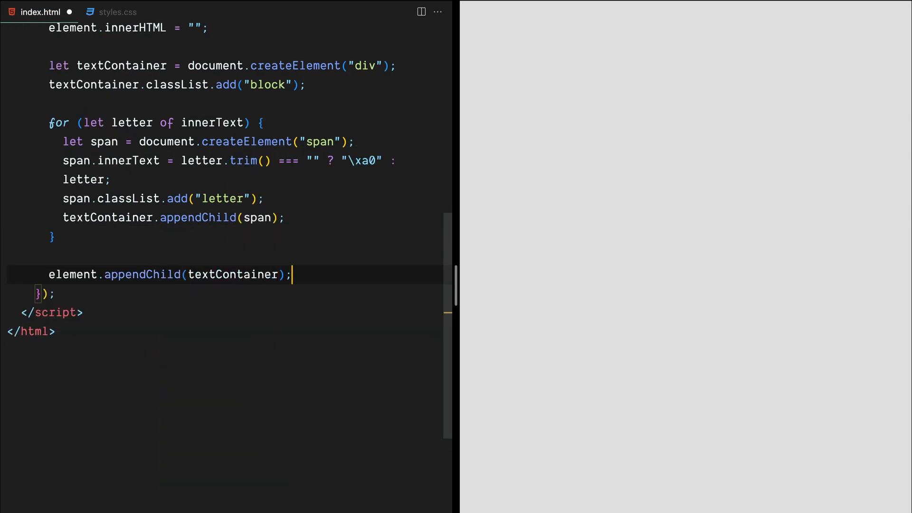
type("element.appendChild")
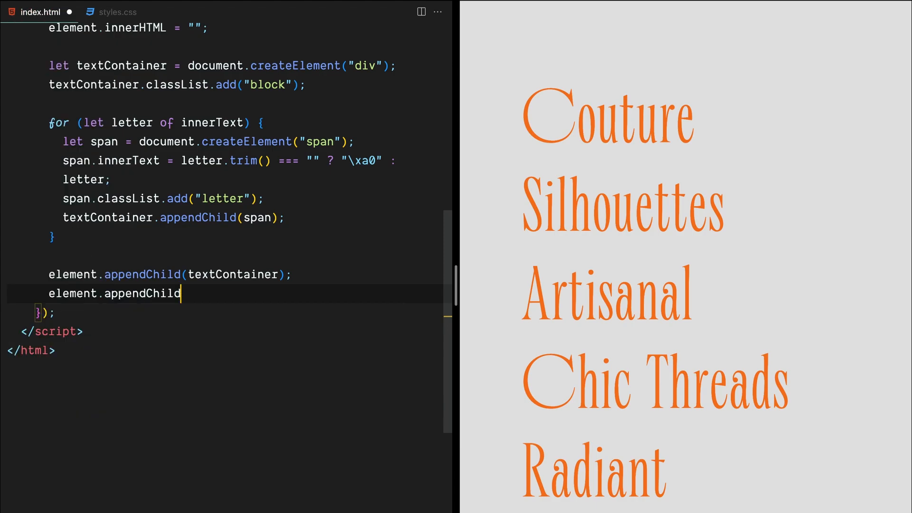
type("(textContainer.cloneN")
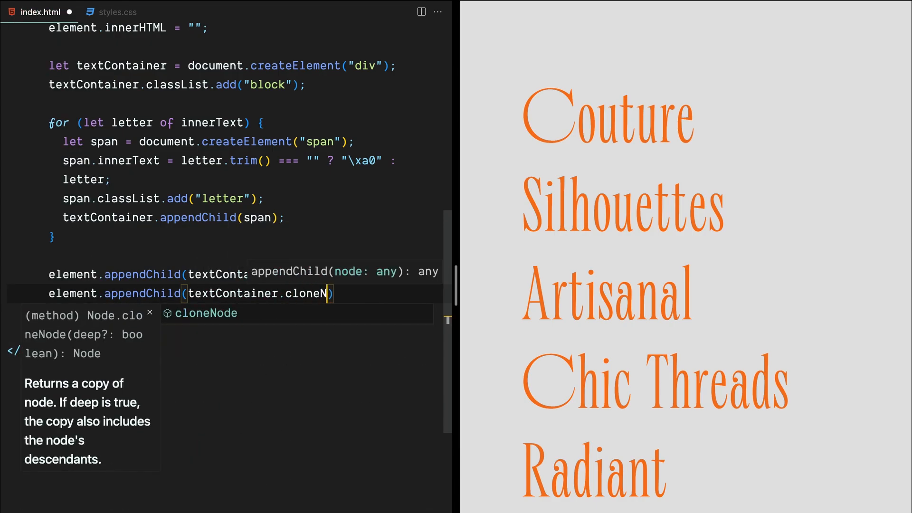
type("(true)")
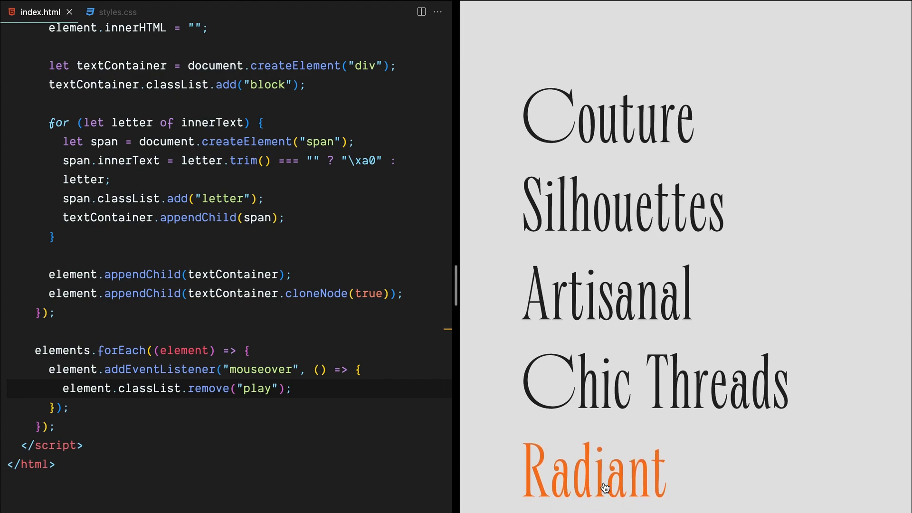
mouse_move(610, 238)
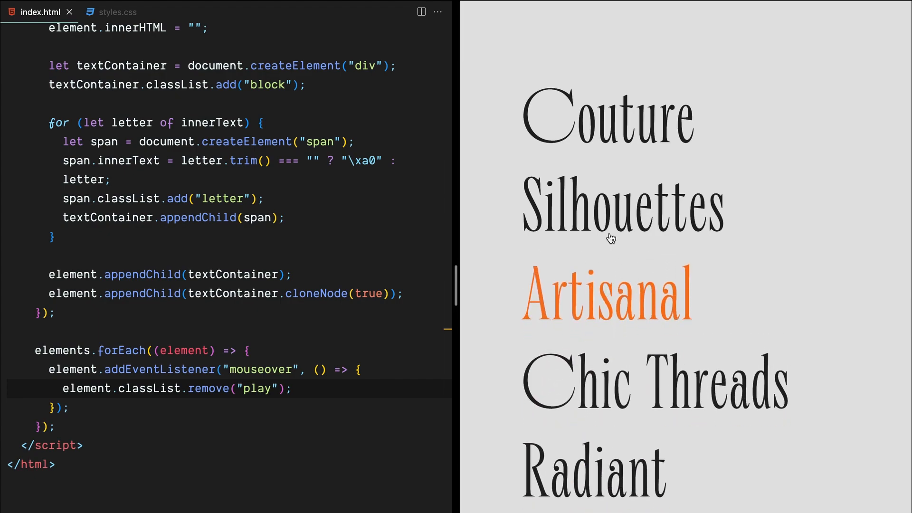